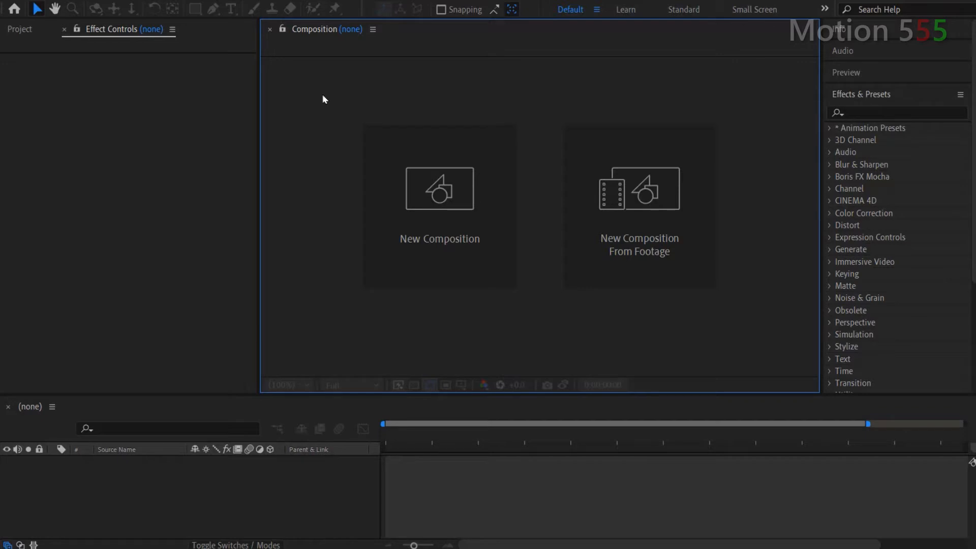
mouse_move(327, 137)
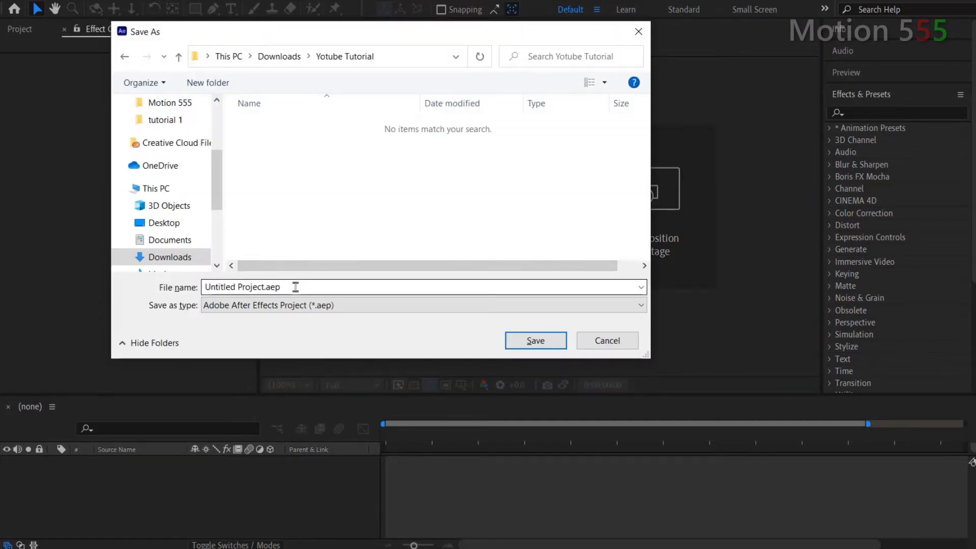
Name the project 'Water Ripple Effect Tutorial' and save it in the Youtube Tutorial folder.
type("Water Ripple")
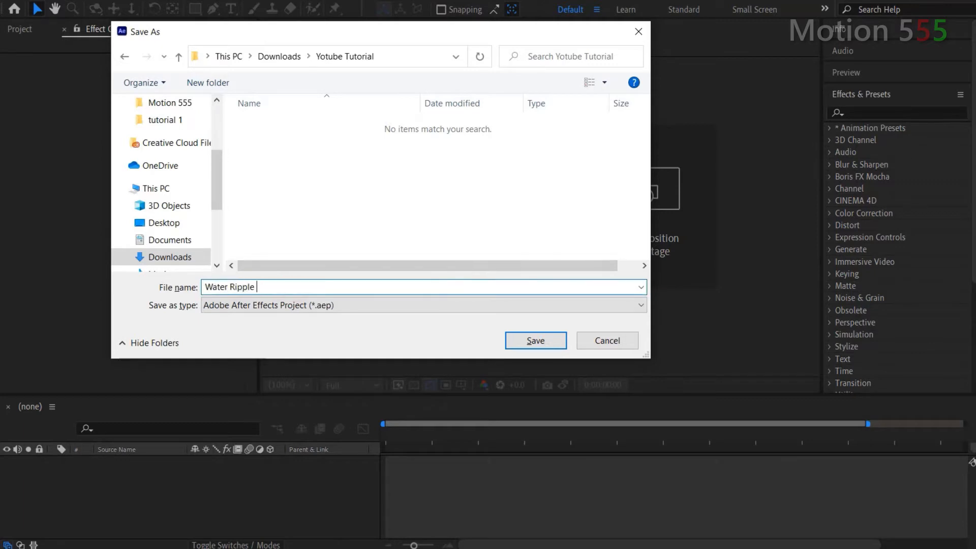
type("Effect Tutorial")
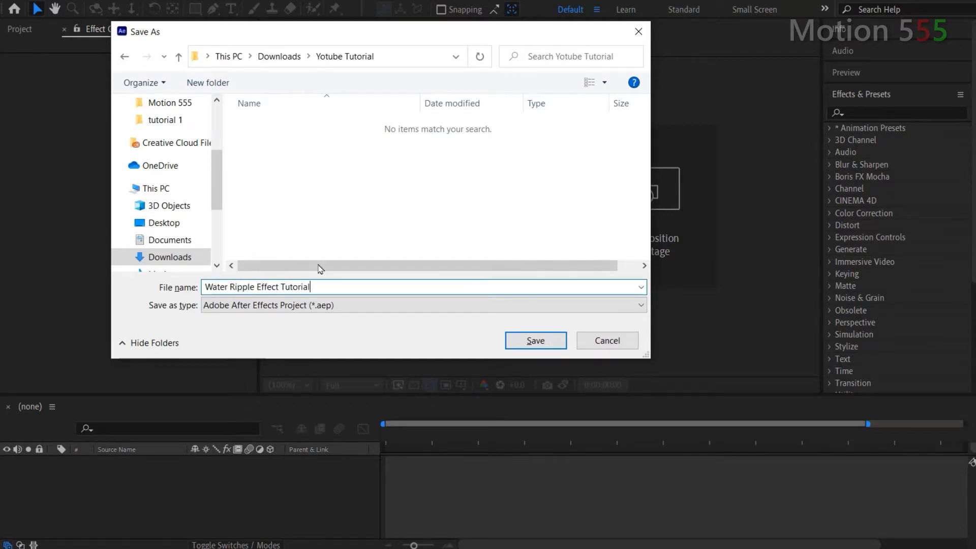
left_click(534, 341)
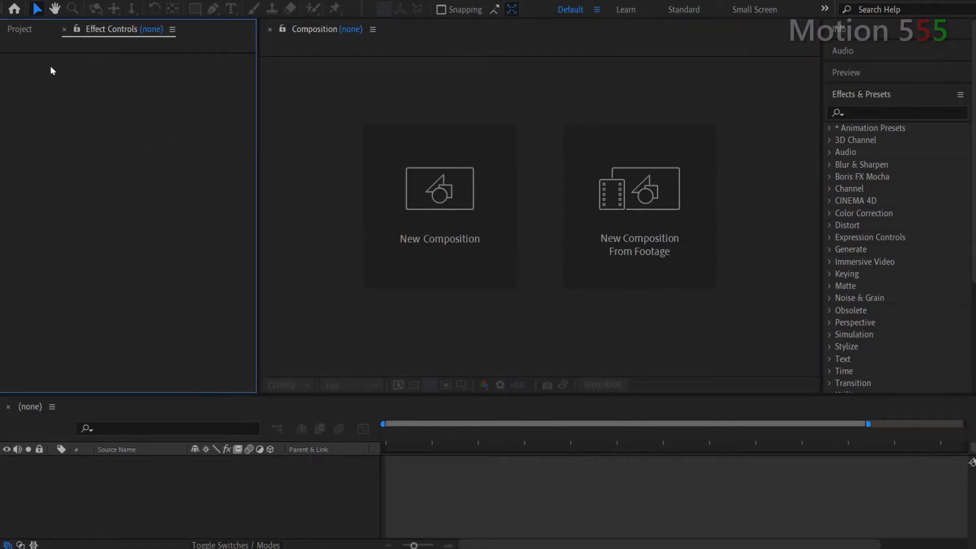
Switch to the Project panel to import the 1920×1080 lake-and-boats photo.
left_click(19, 30)
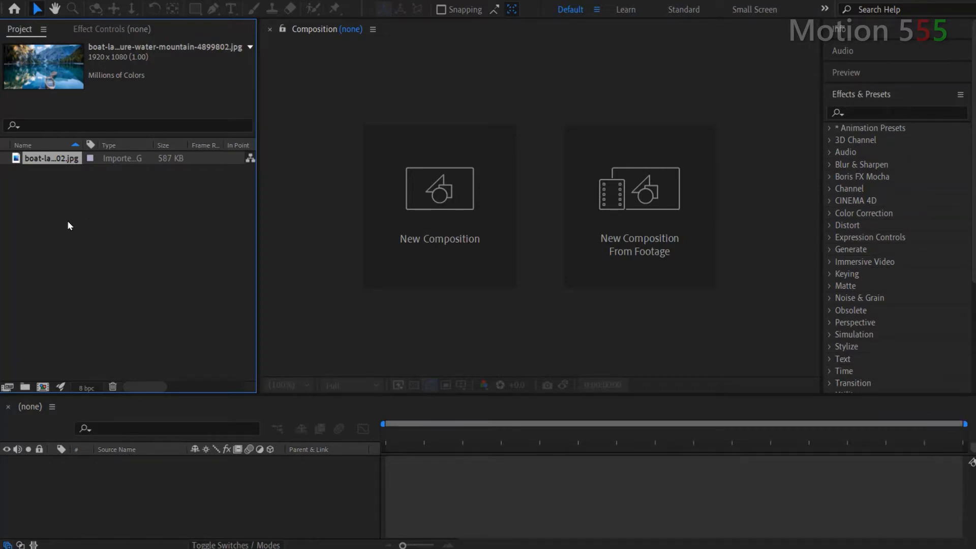
Create composition 'Ripple Effect' with HDTV 1080 preset, locked aspect, 30 fps, 30 seconds.
right_click(70, 225)
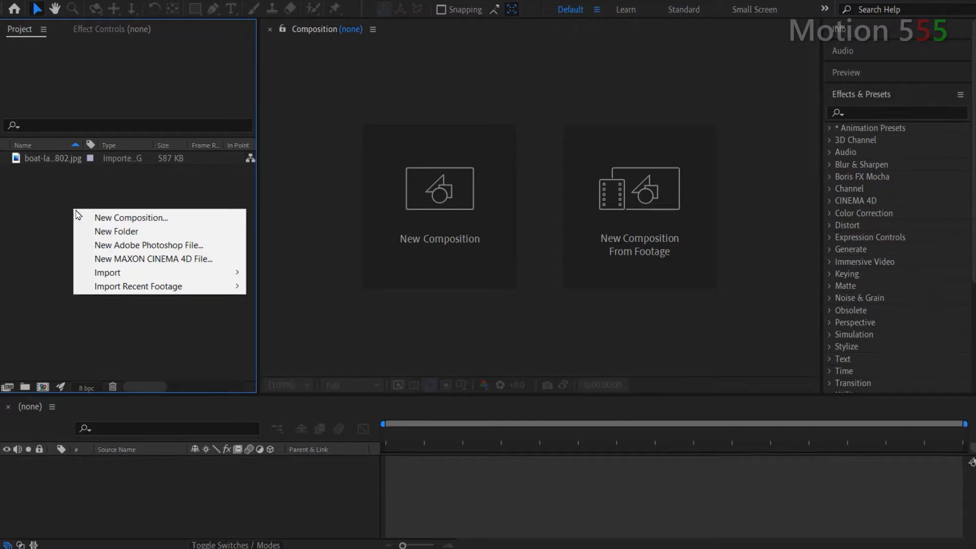
mouse_move(130, 217)
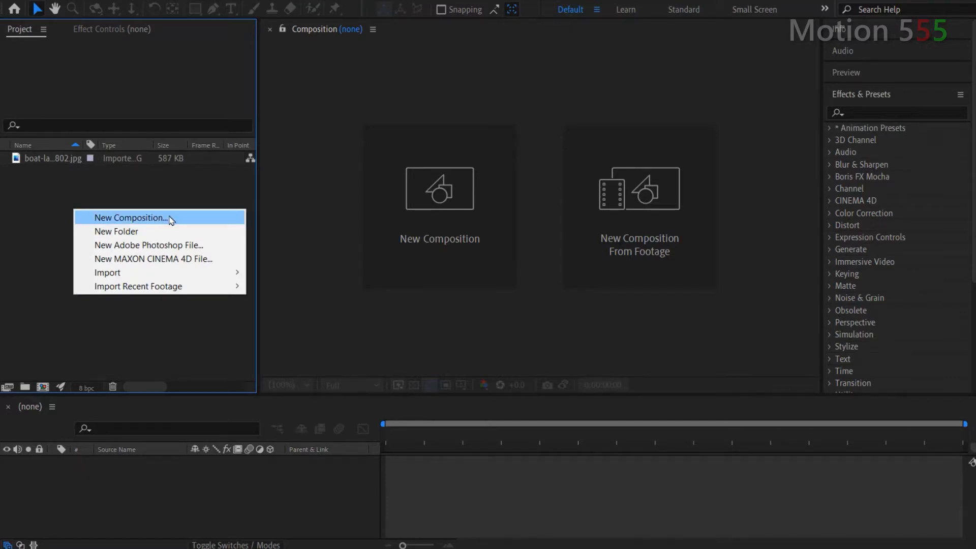
left_click(130, 217)
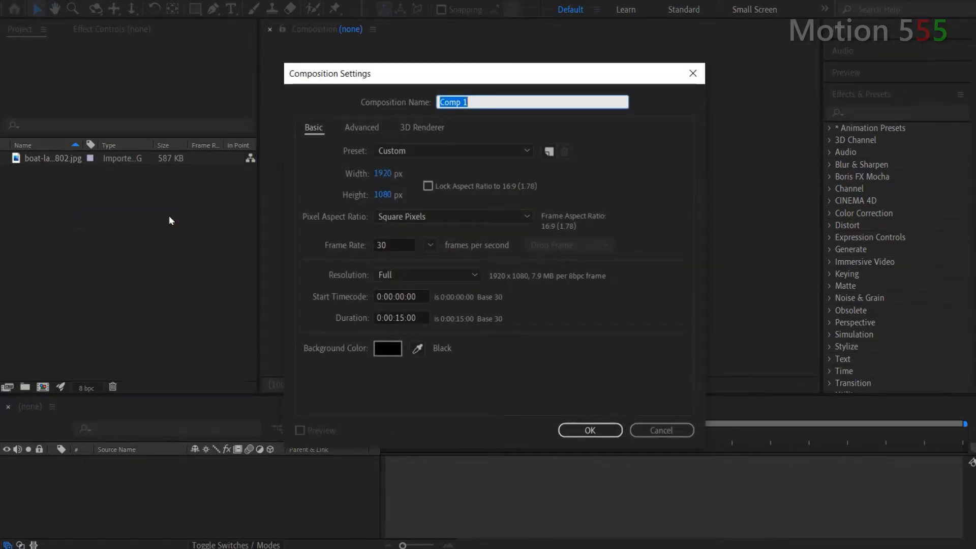
type("Ripple")
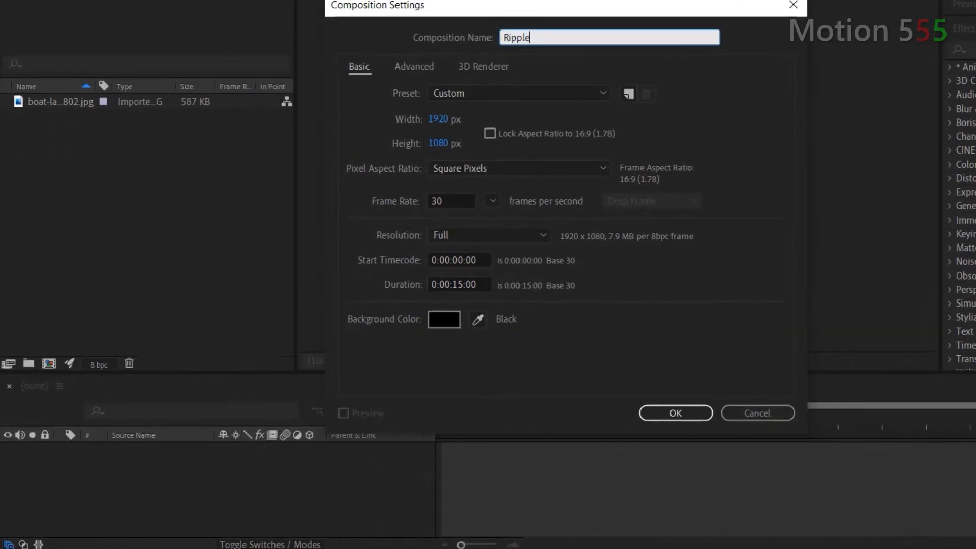
type("Effect")
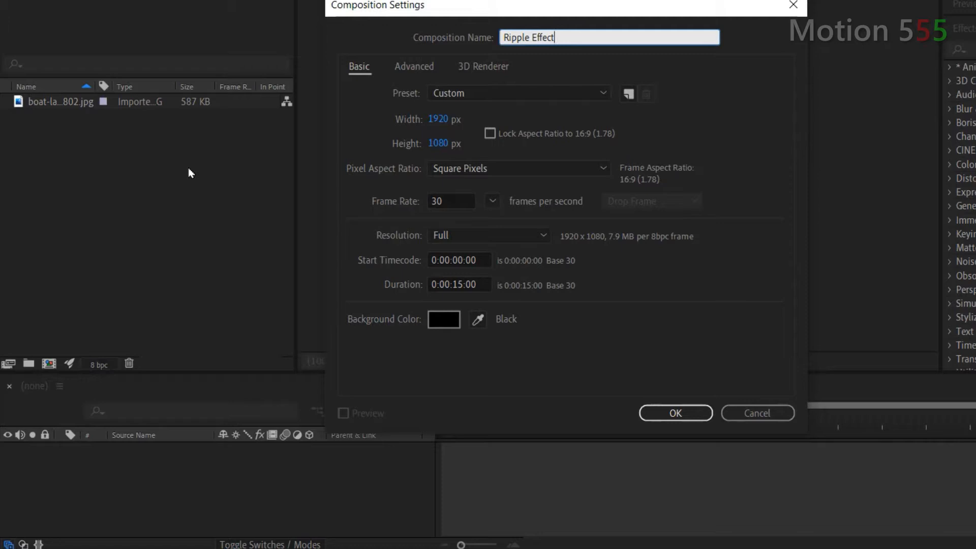
mouse_move(201, 173)
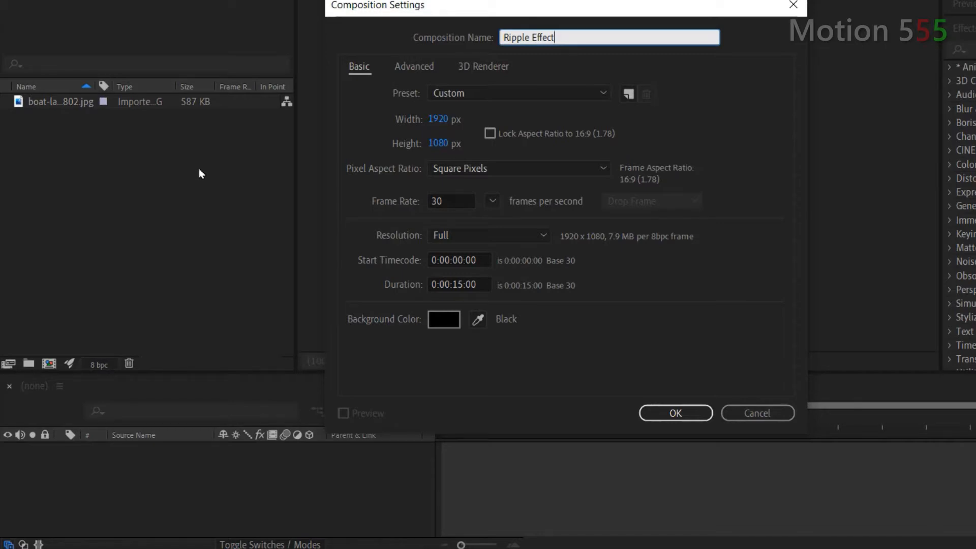
left_click(518, 93)
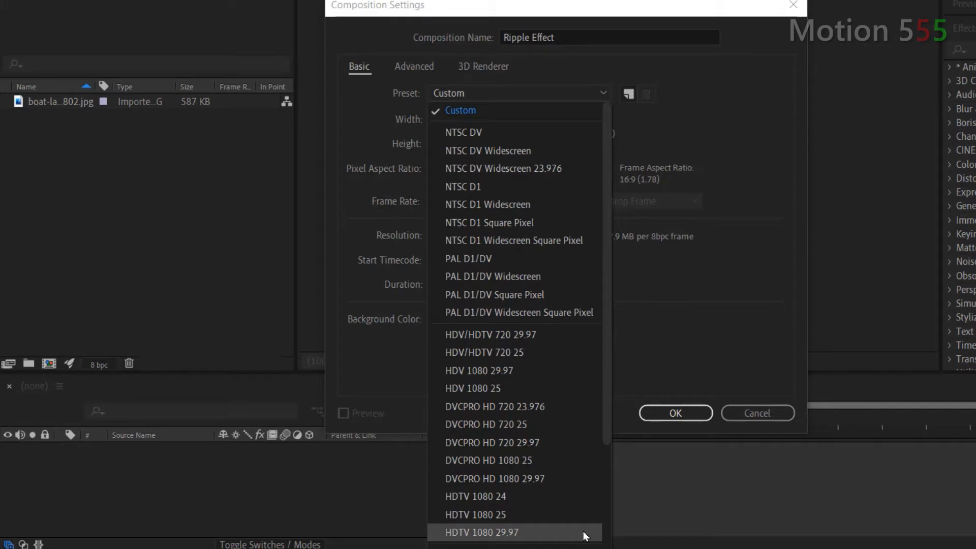
left_click(480, 533)
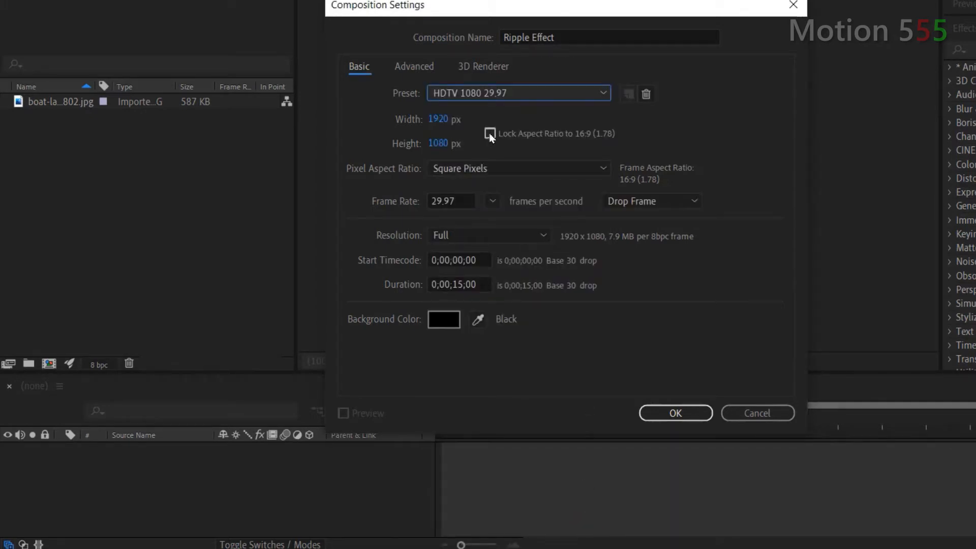
left_click(490, 133)
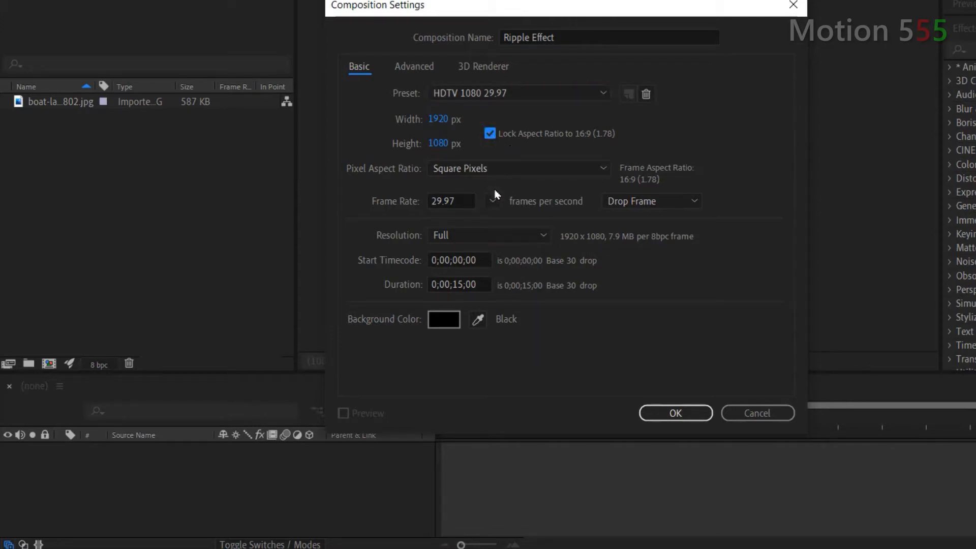
left_click(493, 200)
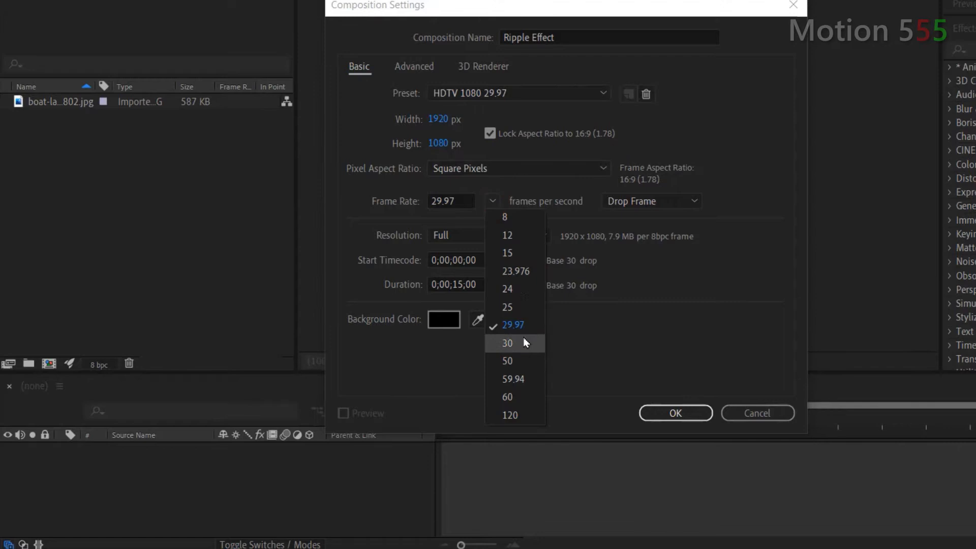
left_click(508, 343)
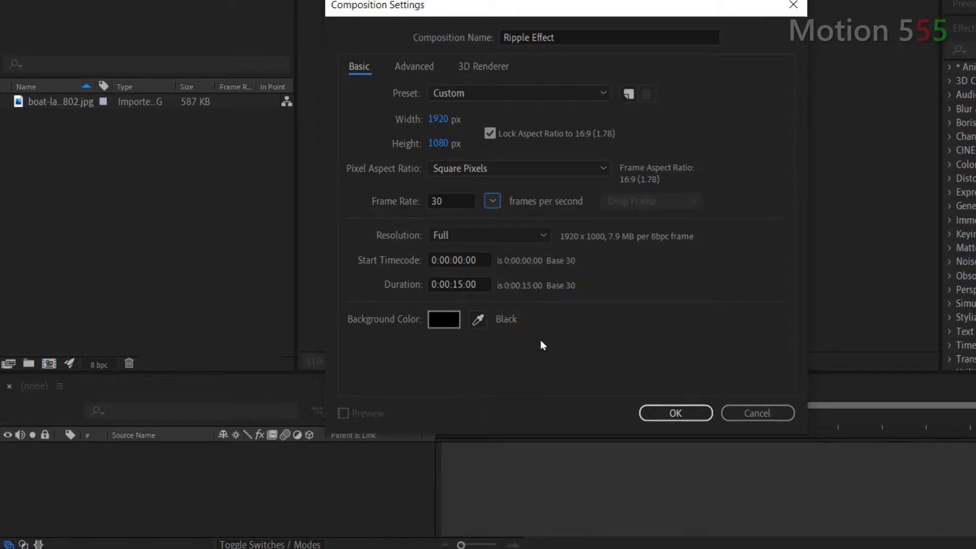
type("3000")
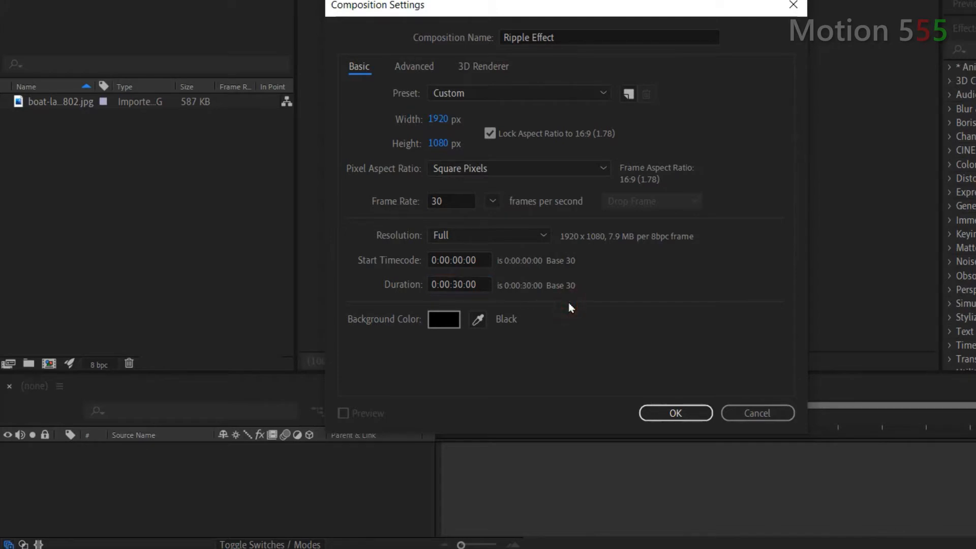
mouse_move(569, 307)
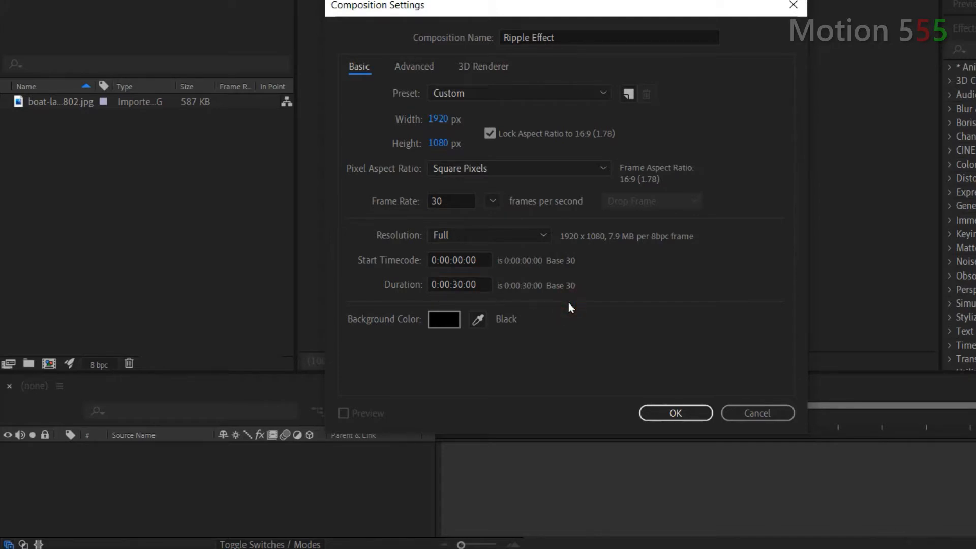
mouse_move(652, 394)
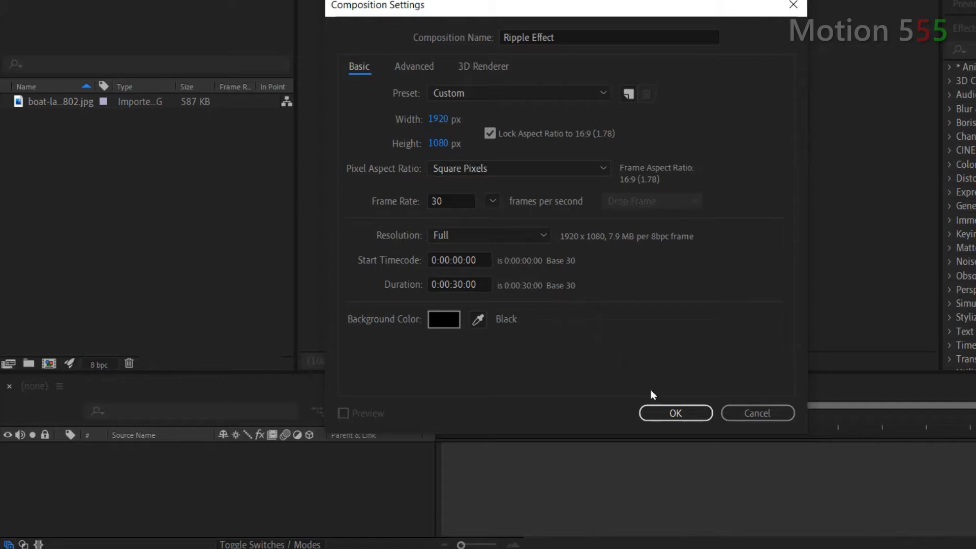
left_click(674, 413)
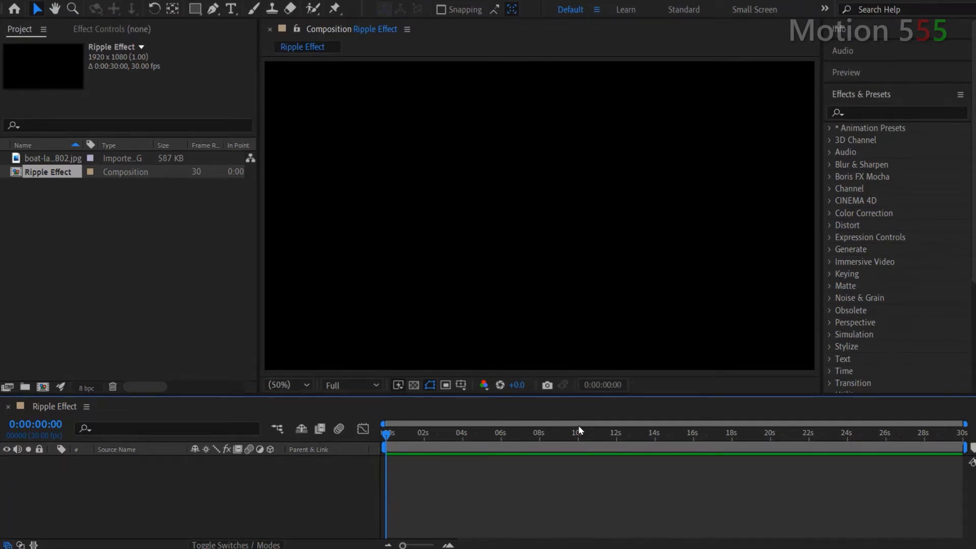
left_click(47, 171)
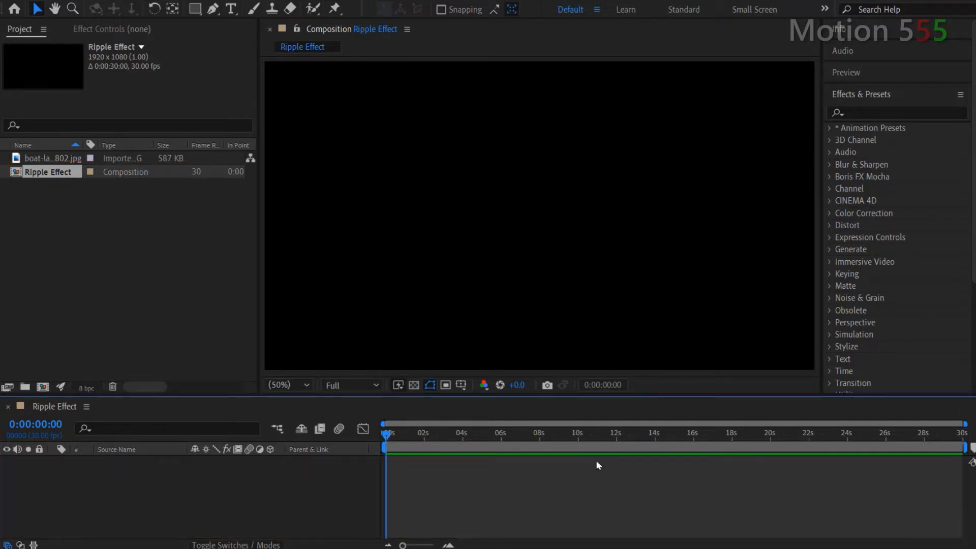
mouse_move(601, 465)
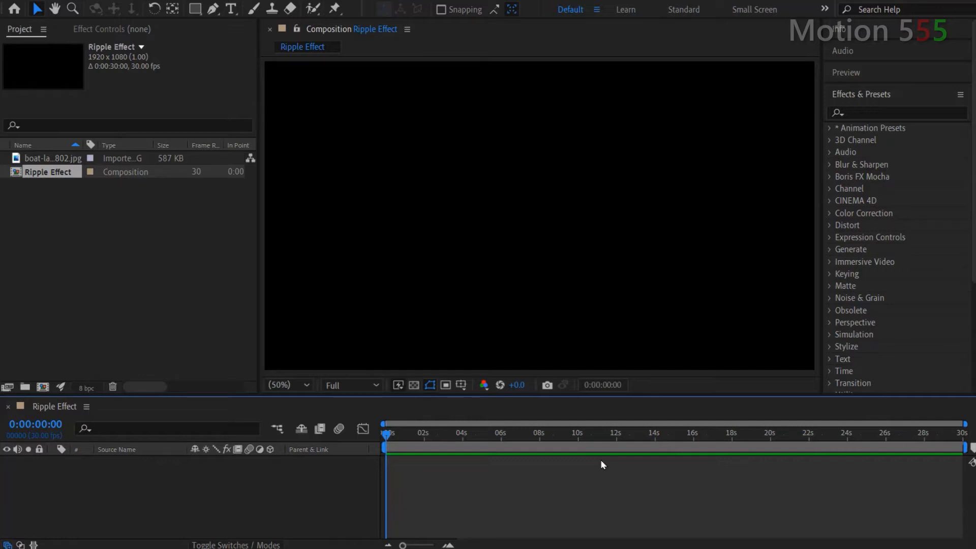
left_click(53, 159)
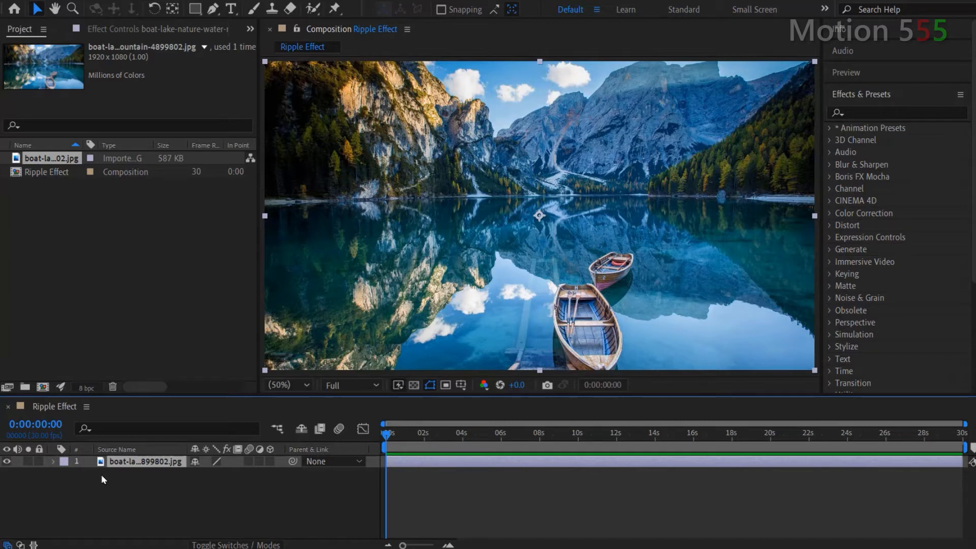
mouse_move(122, 464)
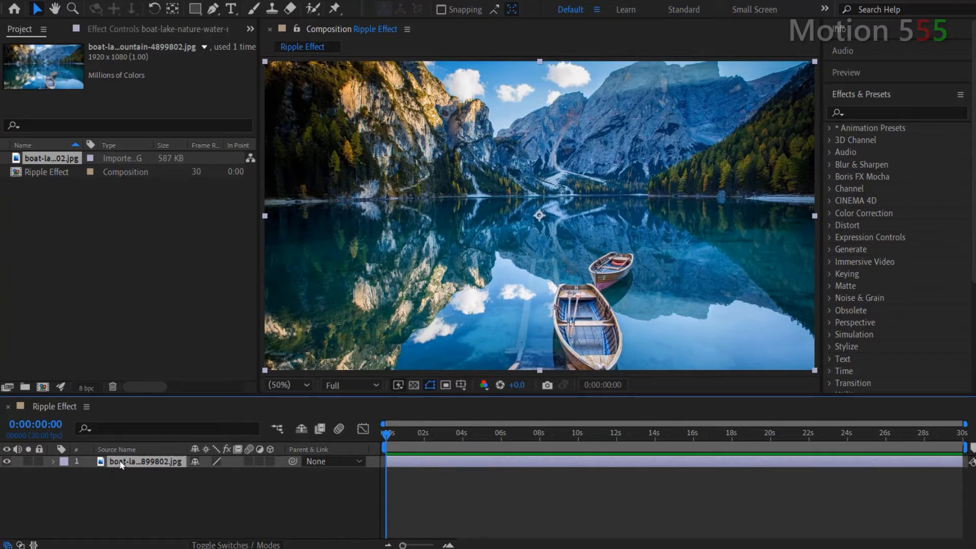
Pre-compose the lake photo layer into a new composition named 'Water Comp'.
right_click(146, 461)
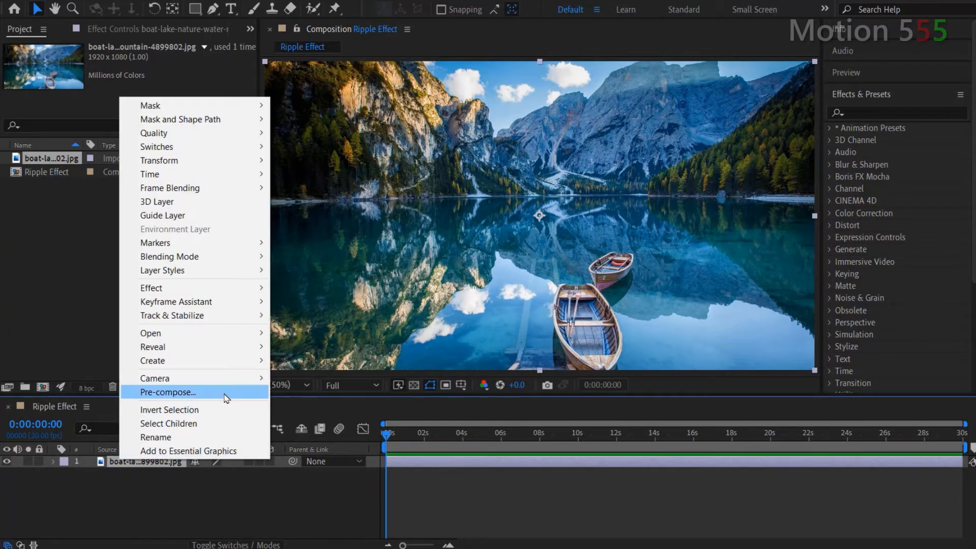
left_click(167, 392)
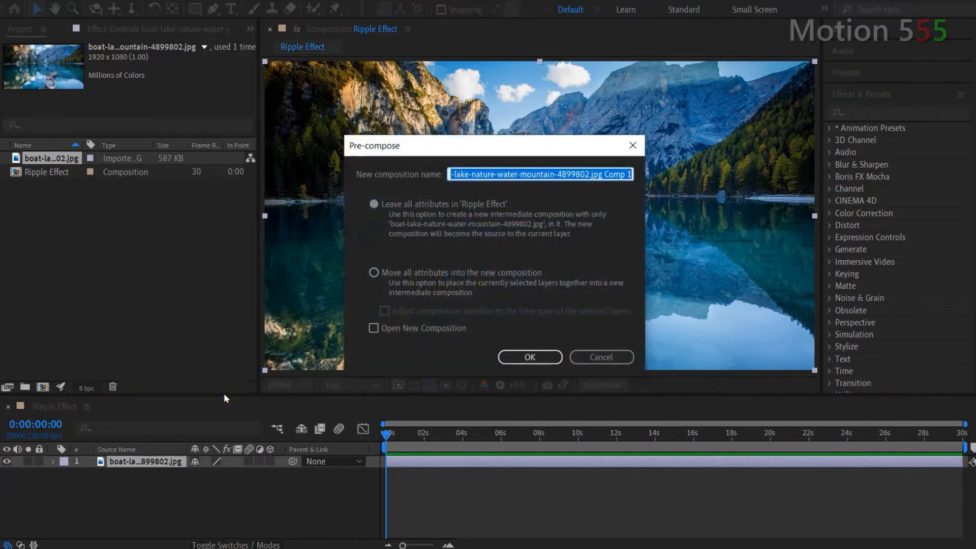
type("Water")
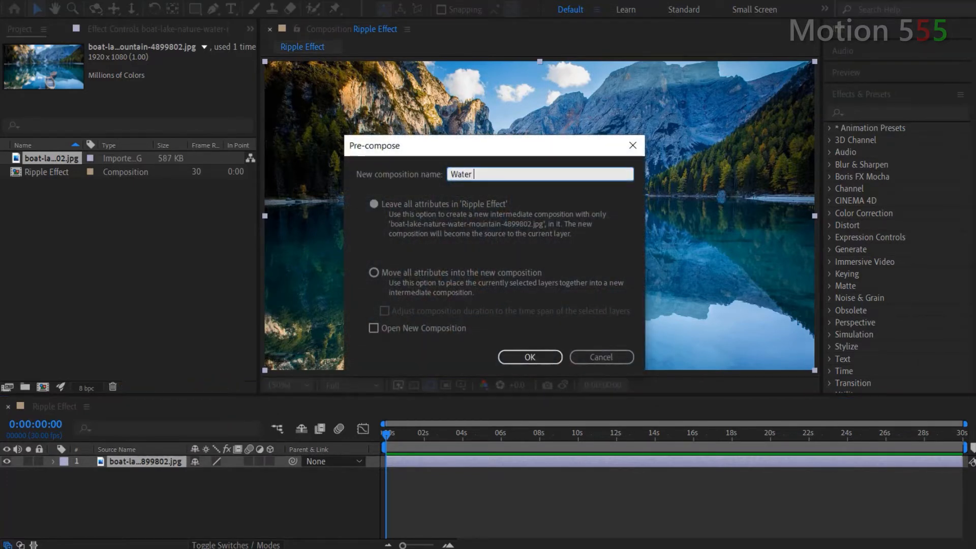
type("Comp")
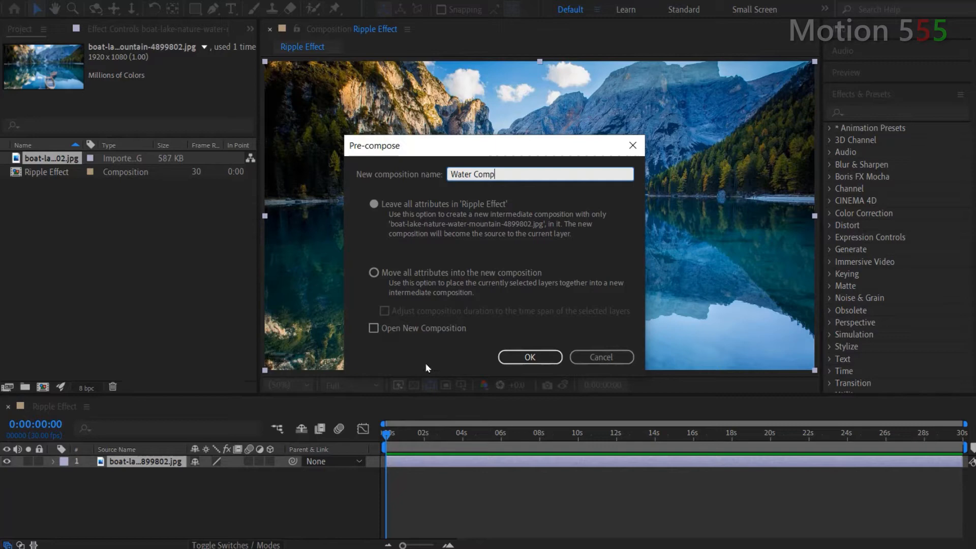
left_click(529, 356)
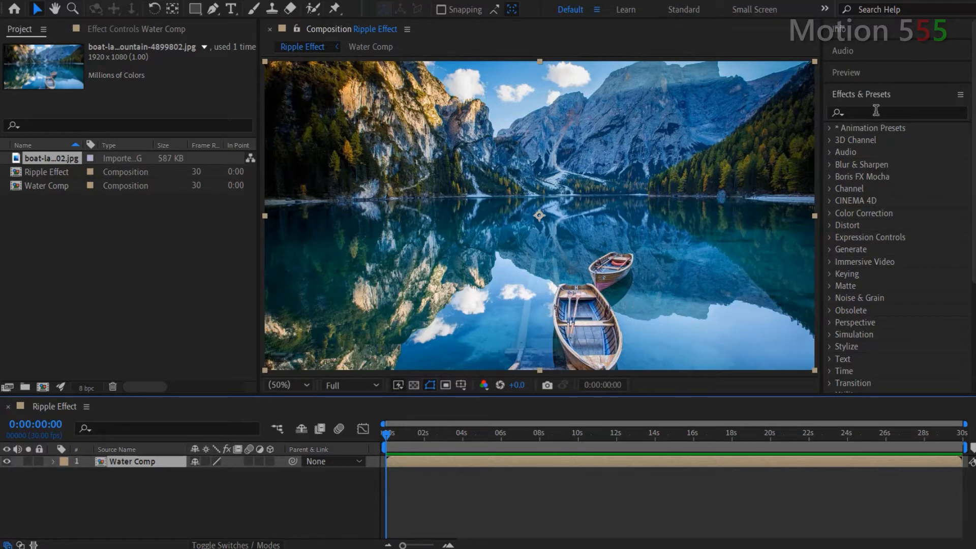
Apply Turbulent Displace to Water Comp, drive Evolution with time*150, and preview.
left_click(897, 111)
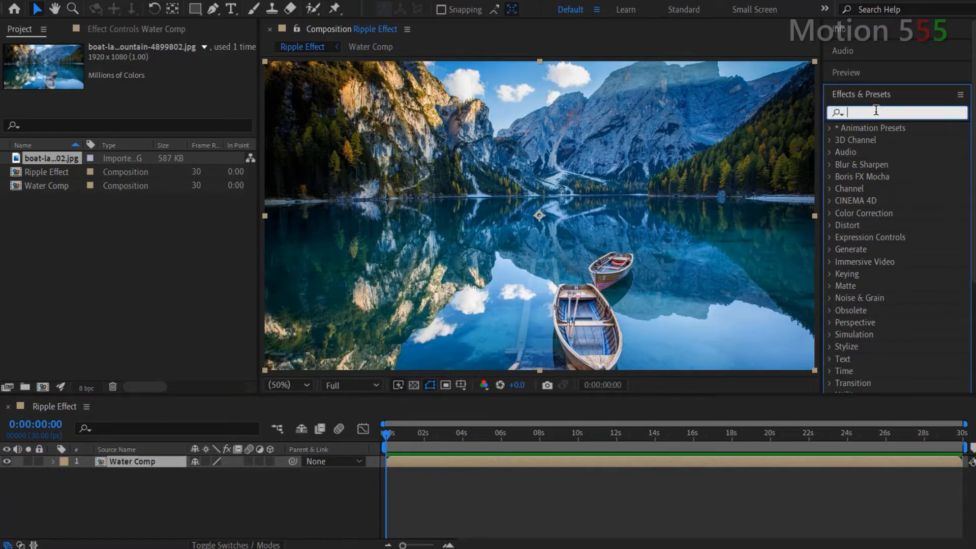
type("turb")
type("time*1")
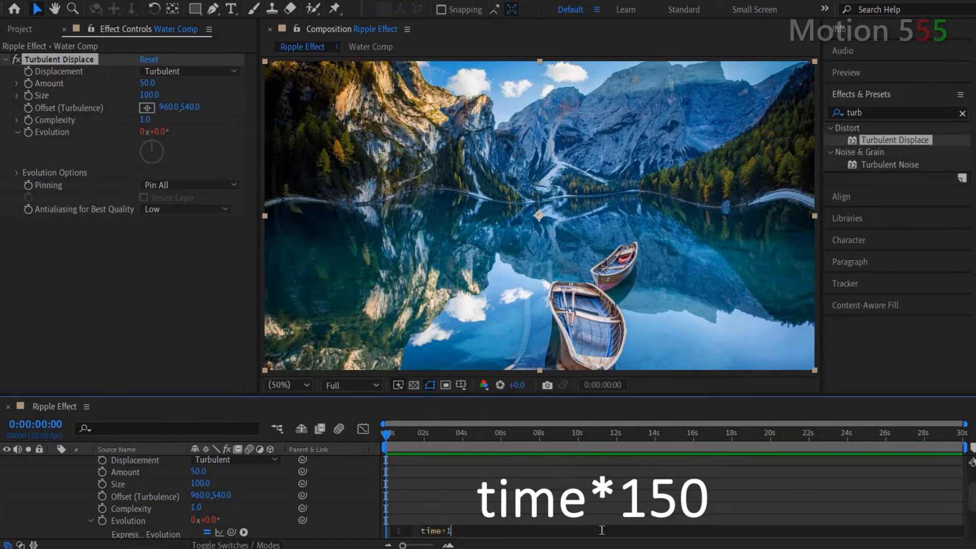
type("50")
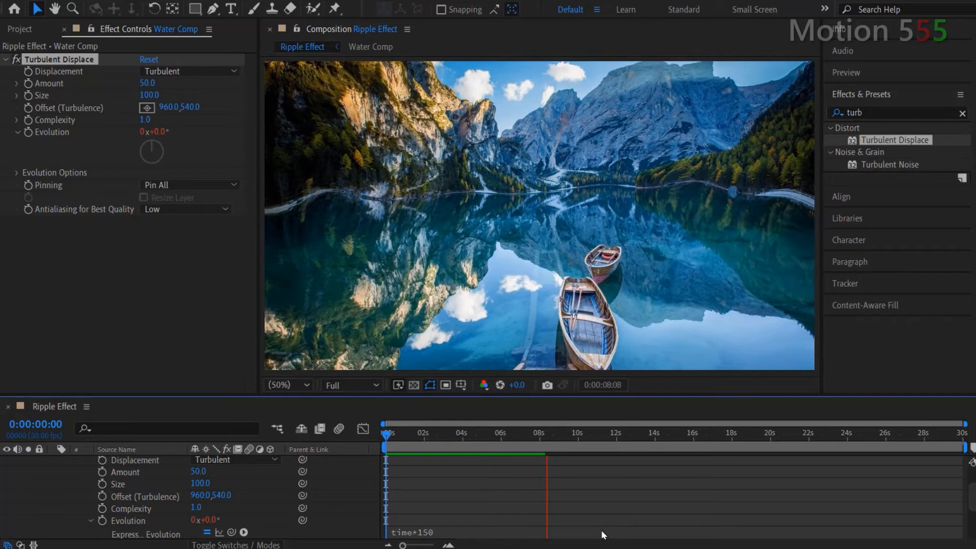
left_click_drag(548, 433, 576, 432)
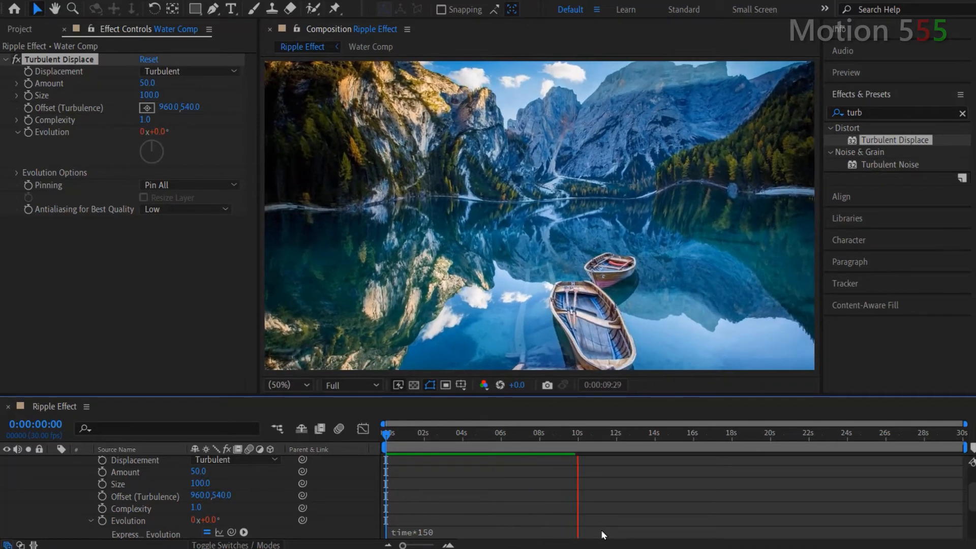
left_click_drag(576, 433, 585, 433)
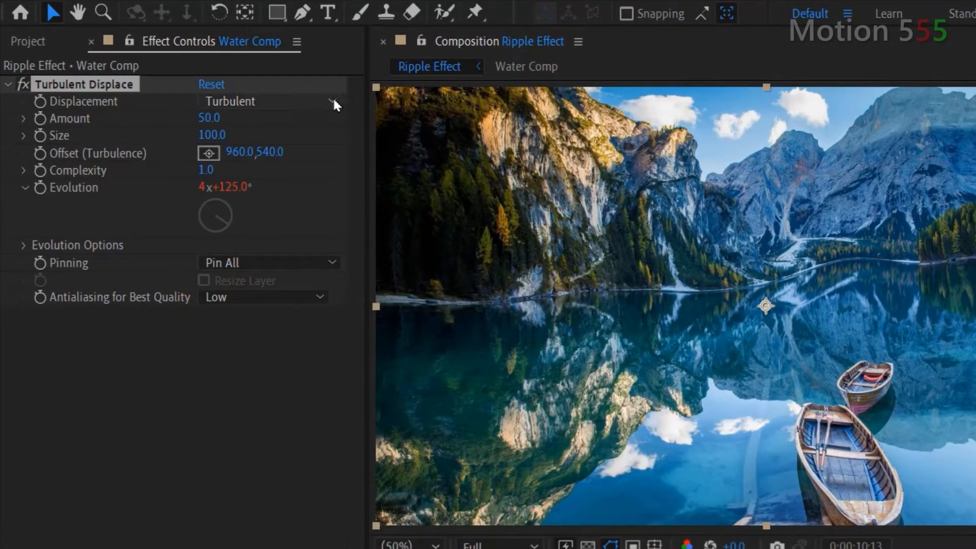
Set Turbulent Displace to Bulge, Amount 10, Size 30, Complexity 2, Pin Horizontal, High antialiasing.
left_click(268, 100)
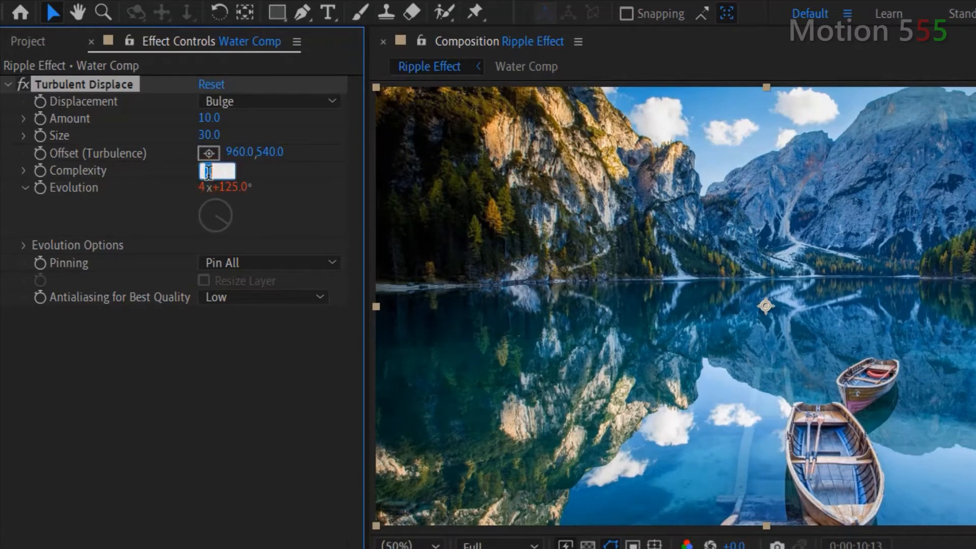
type("2.0")
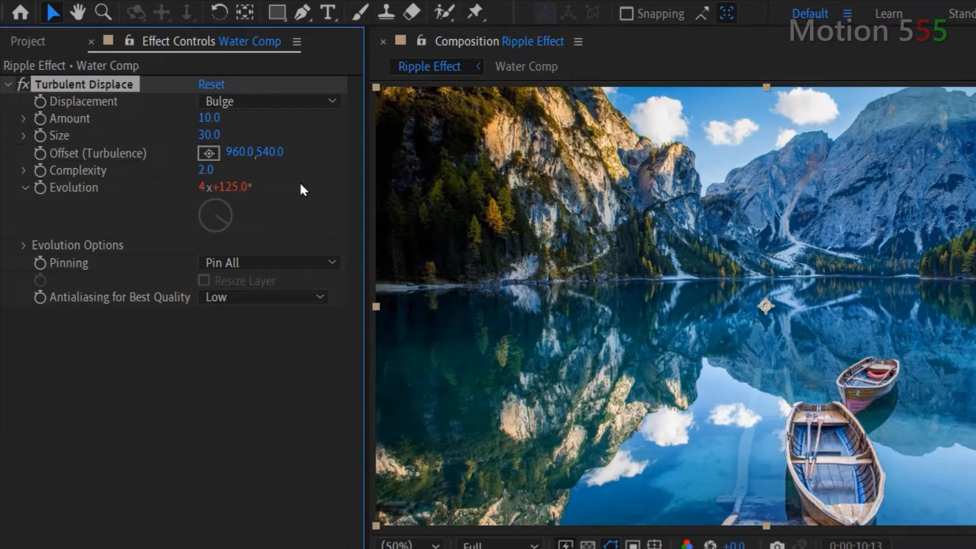
left_click(269, 262)
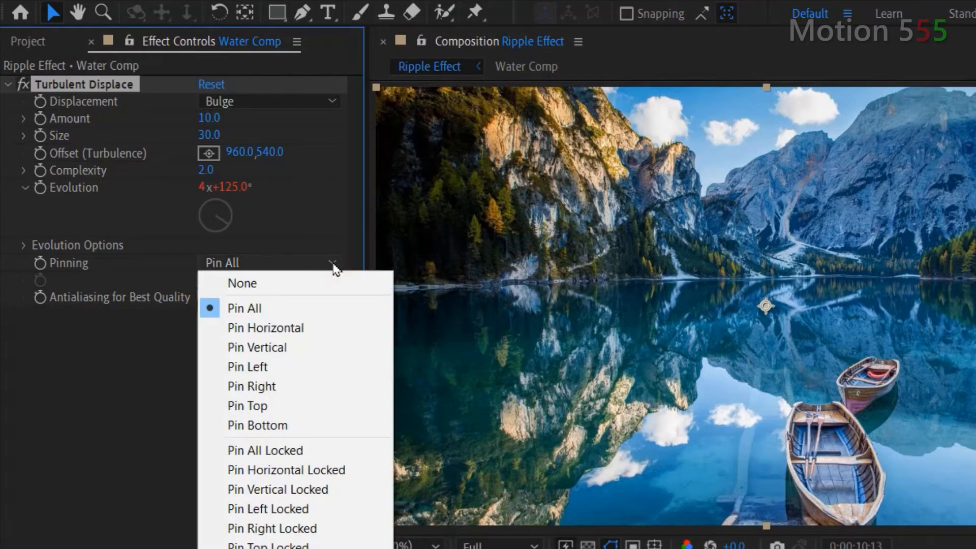
left_click(265, 328)
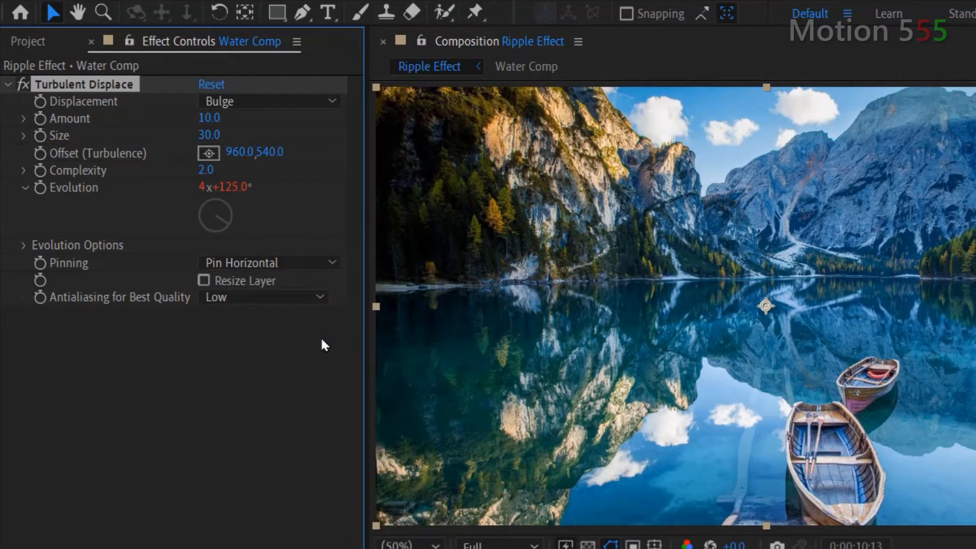
left_click(263, 296)
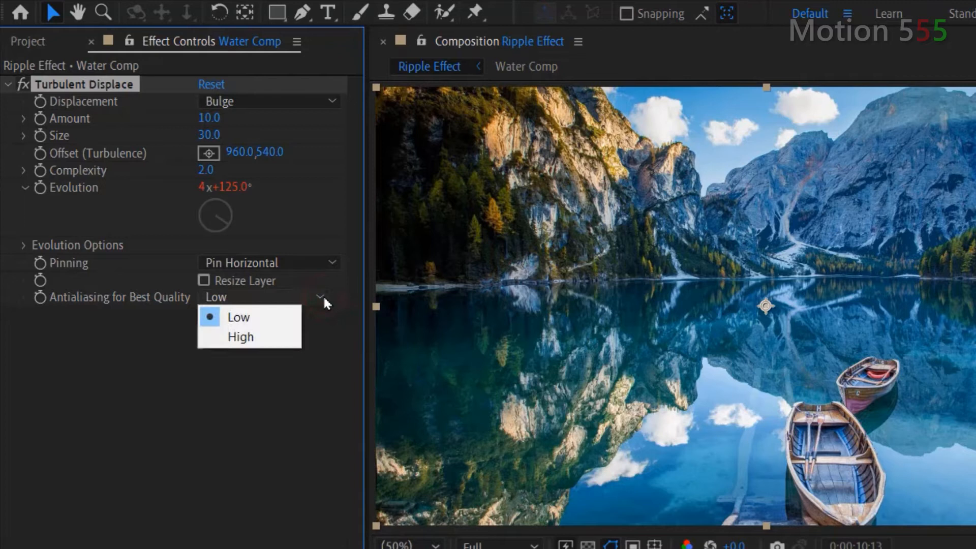
left_click(241, 337)
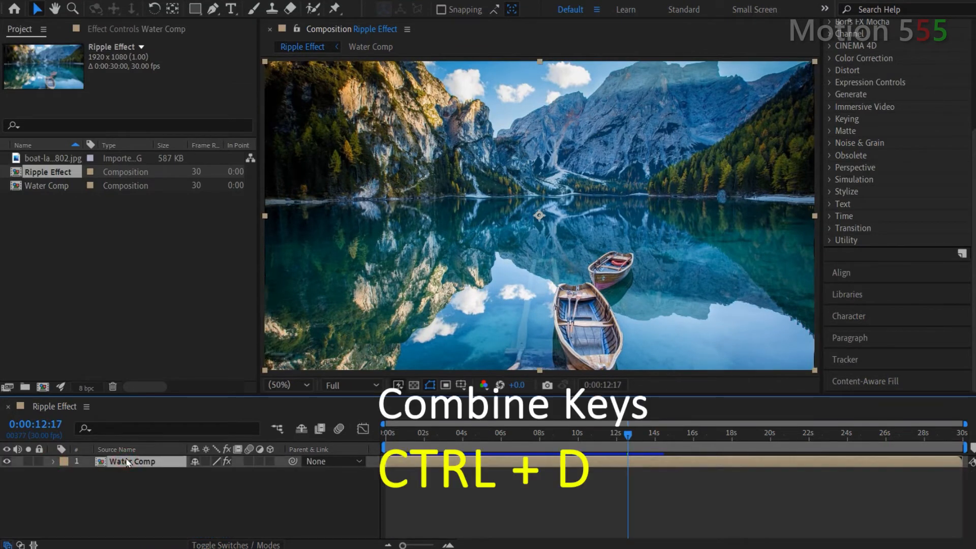
Duplicate the Water Comp layer with Ctrl+D and rename the copy 'Mountain Comp'.
key("ctrl+d")
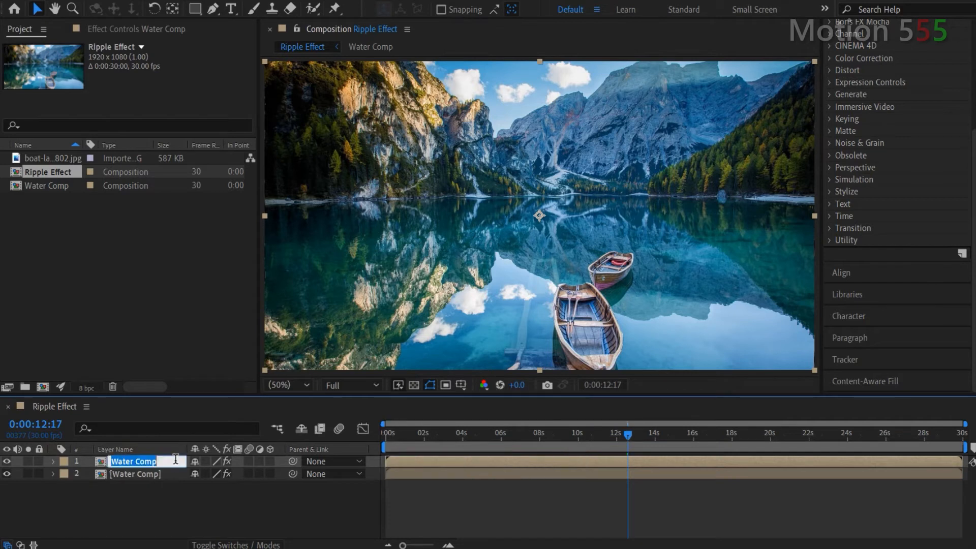
type("Mountain")
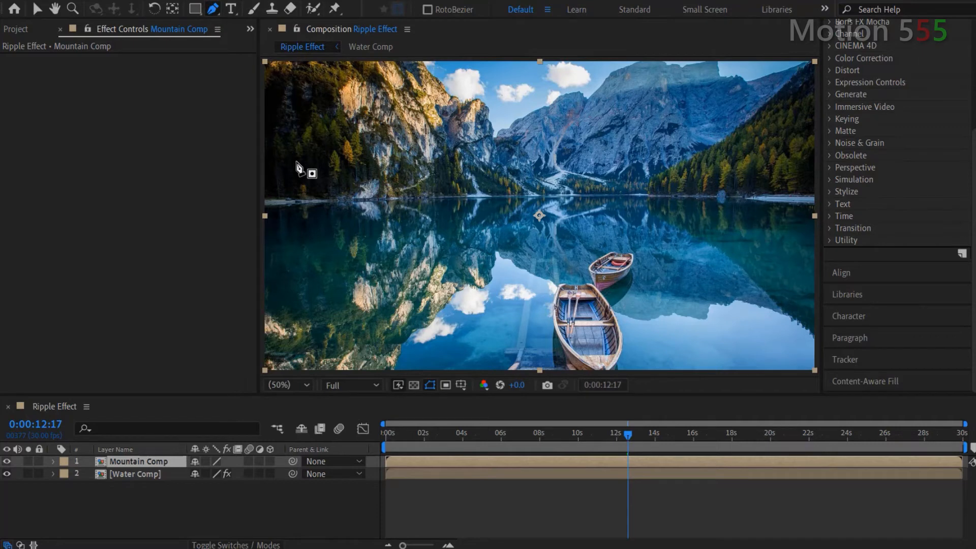
Draw a Pen mask on Mountain Comp tracing the shoreline around the mountains, then fit the view.
left_click(284, 385)
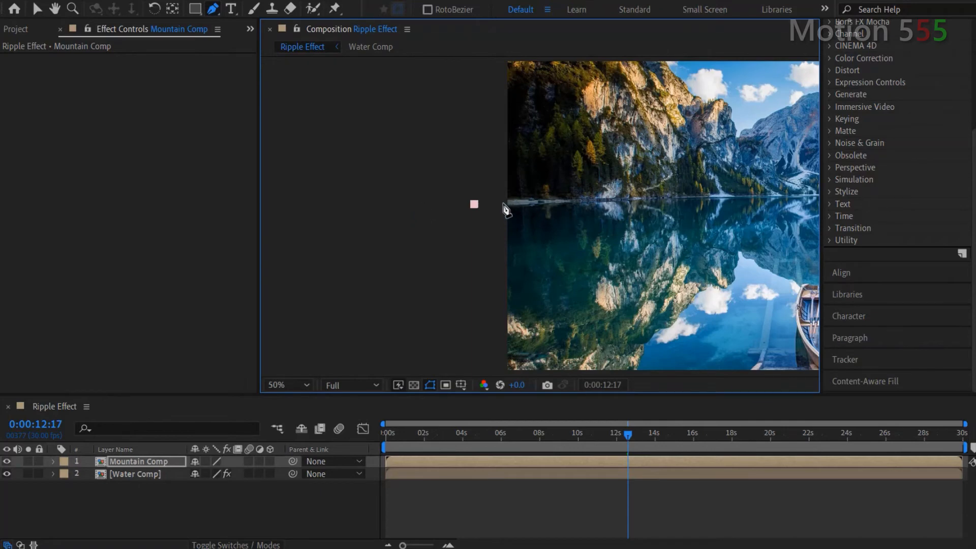
left_click(56, 9)
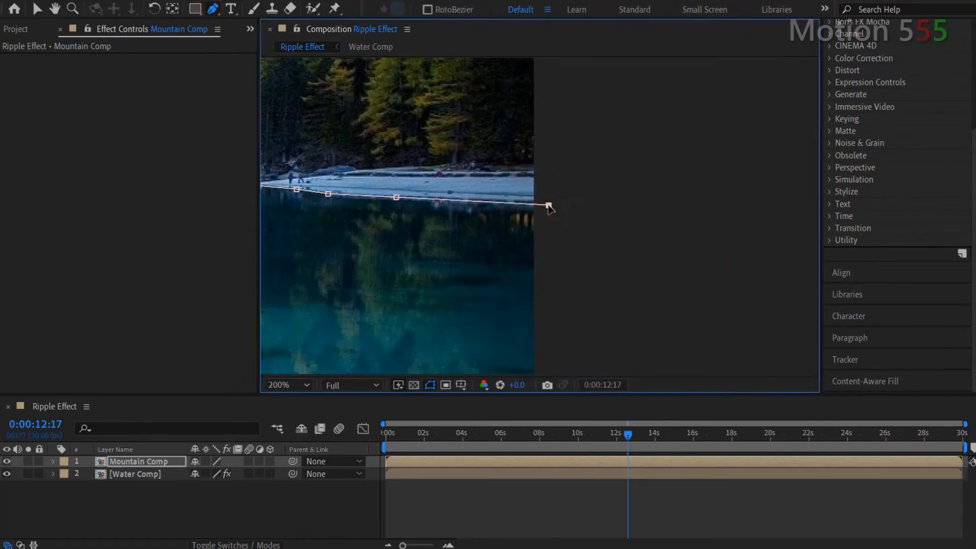
left_click_drag(549, 207, 576, 205)
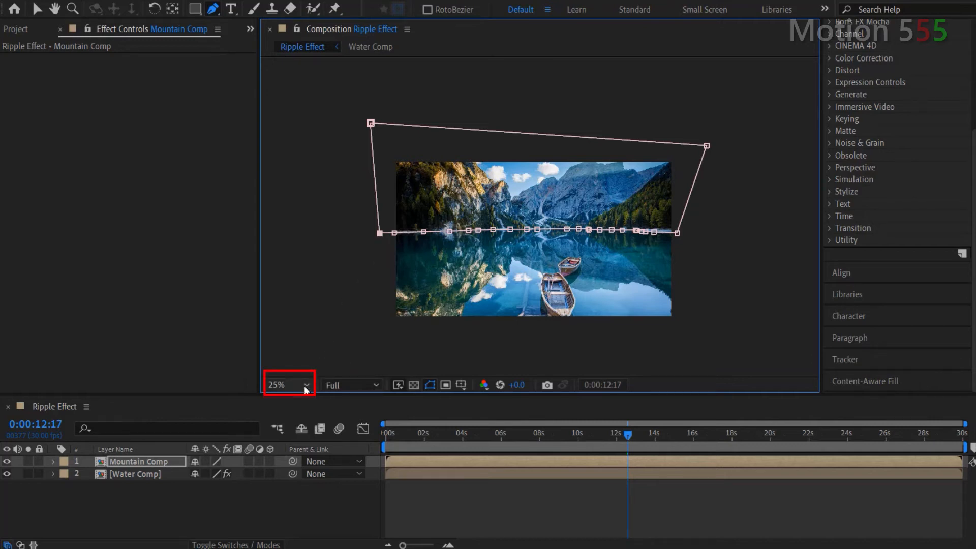
left_click(284, 385)
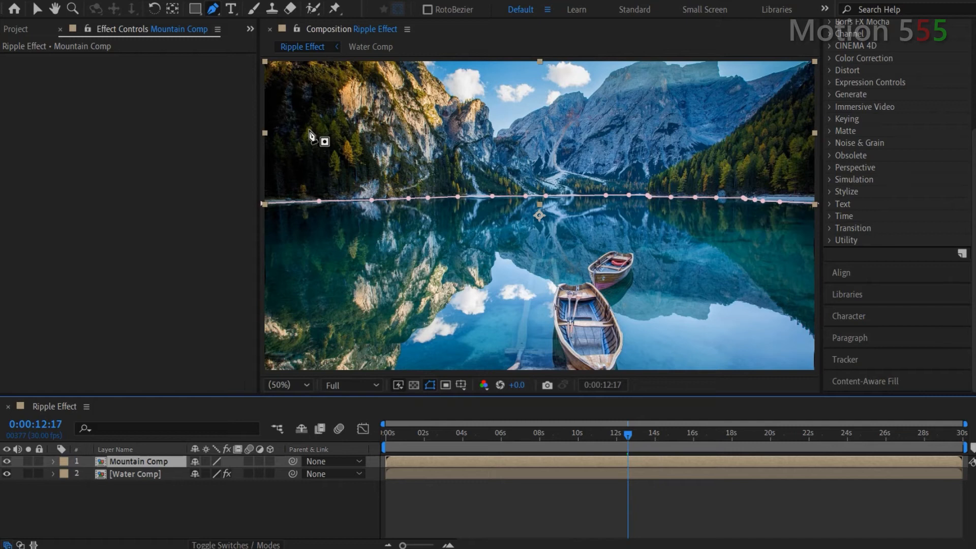
Rename the duplicated layer 'Boats Comp' and draw a Pen mask around both boats.
left_click(134, 473)
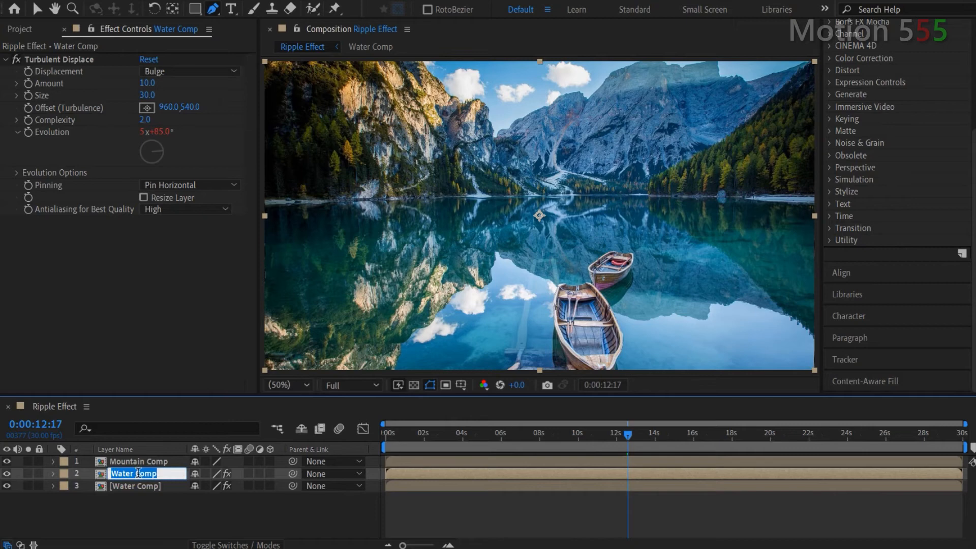
type("Boats Comp")
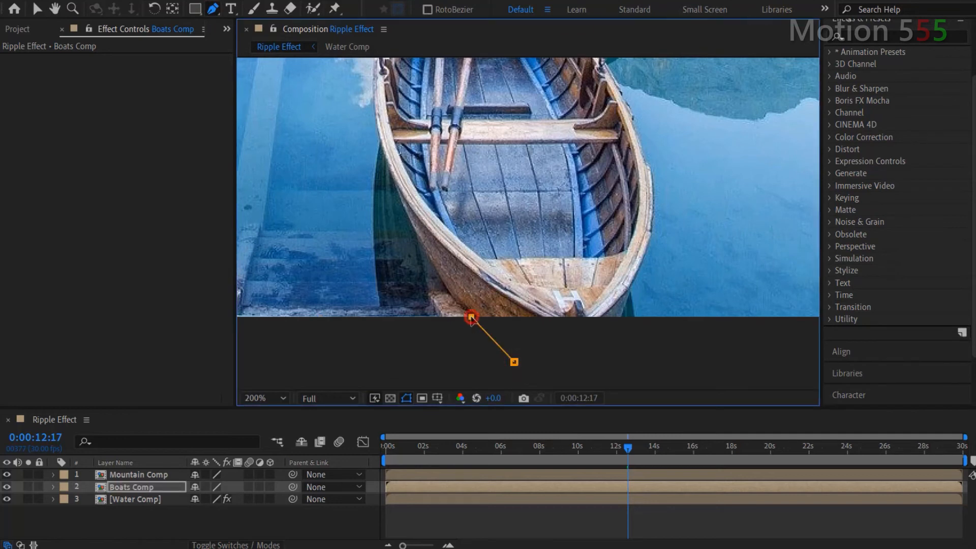
left_click_drag(472, 316, 378, 125)
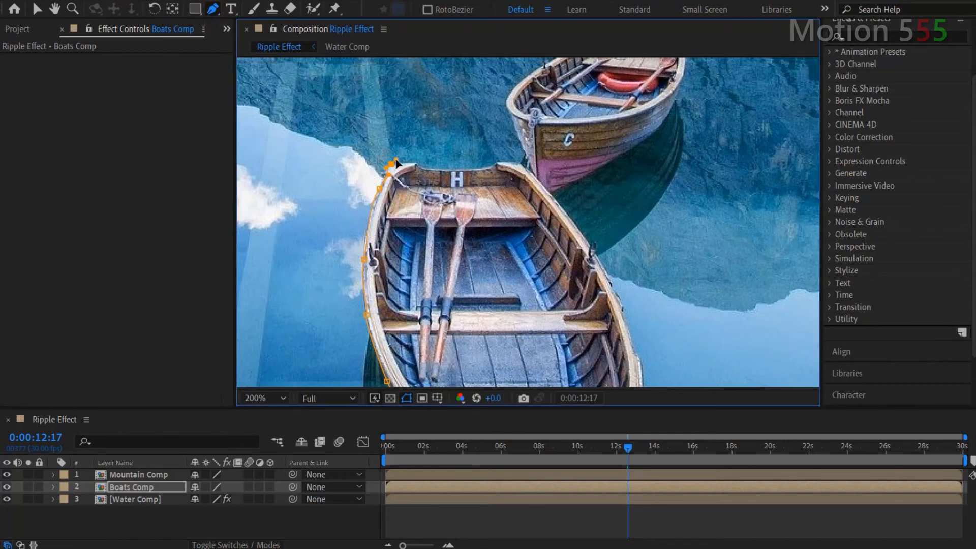
left_click_drag(393, 163, 413, 166)
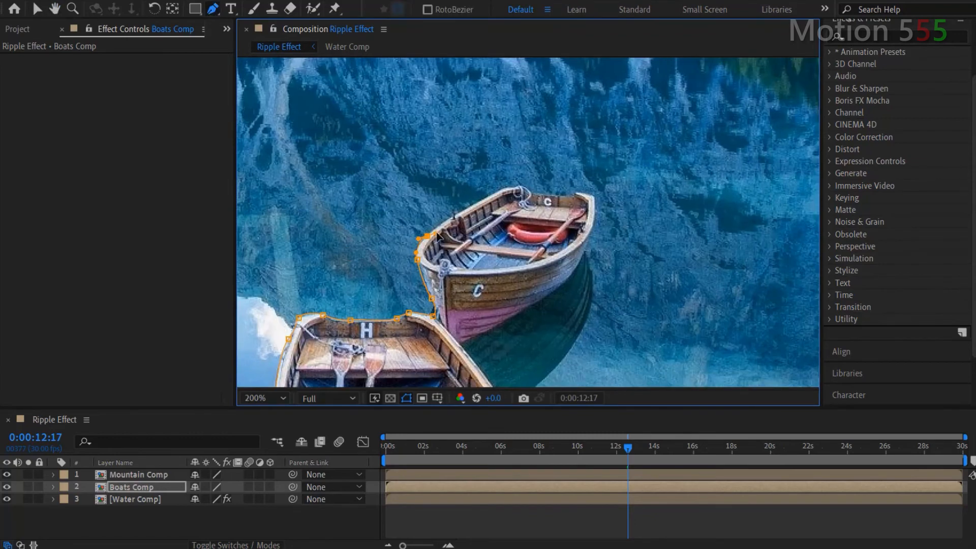
left_click(262, 398)
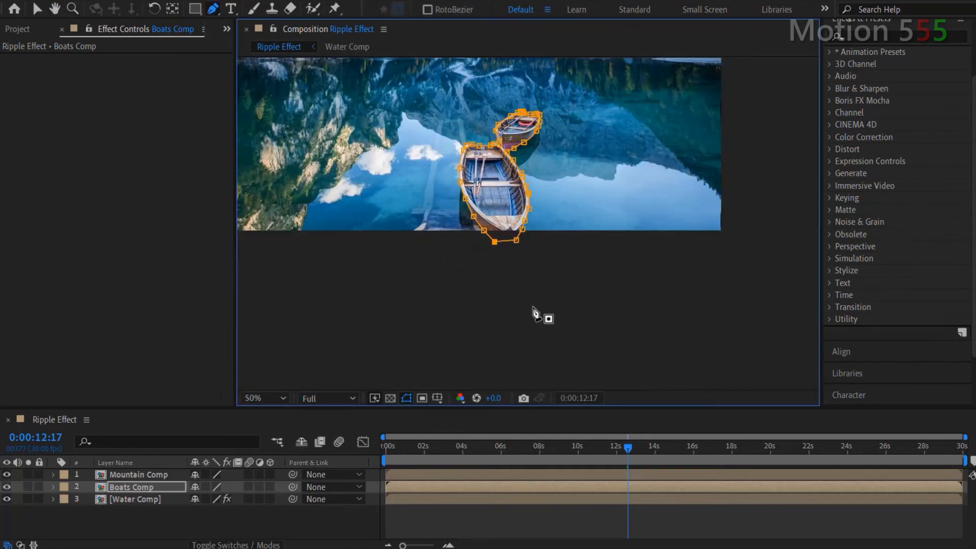
mouse_move(218, 147)
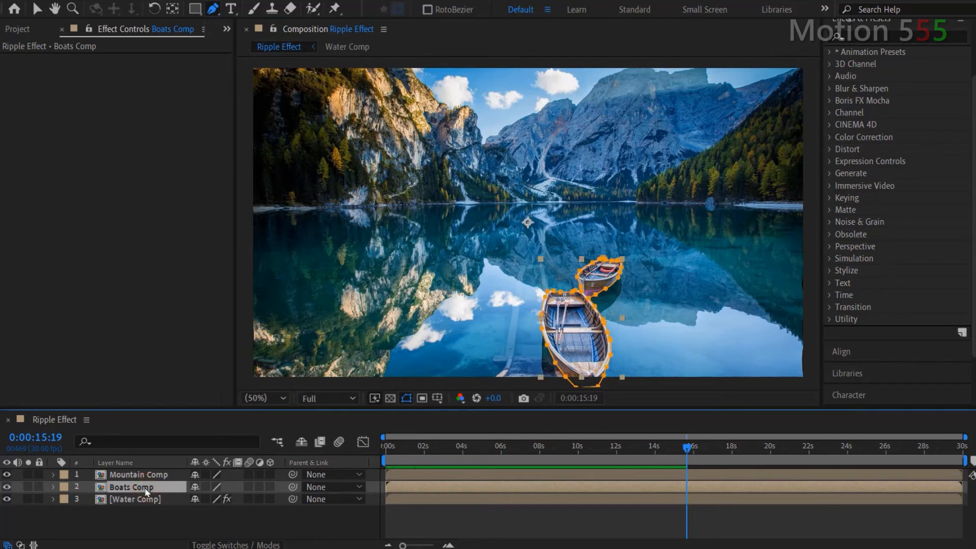
Add a wiggle(0.5, 3) expression to the Boats Comp Position property.
left_click(52, 487)
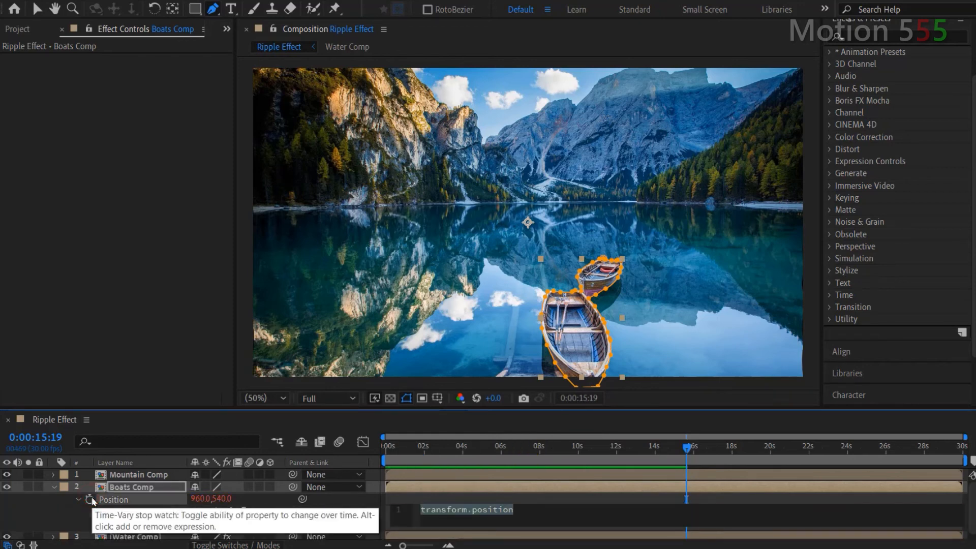
left_click(89, 499)
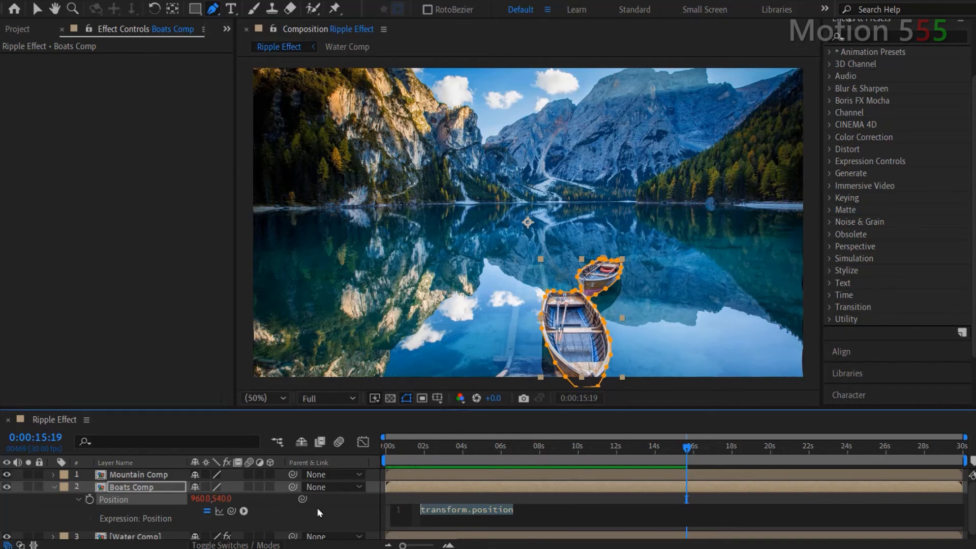
type("wigg")
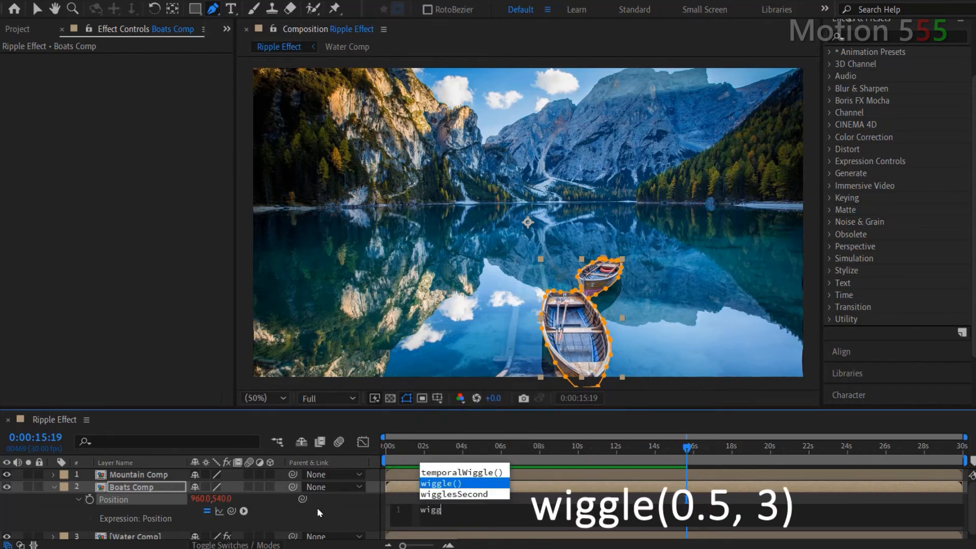
left_click(440, 483)
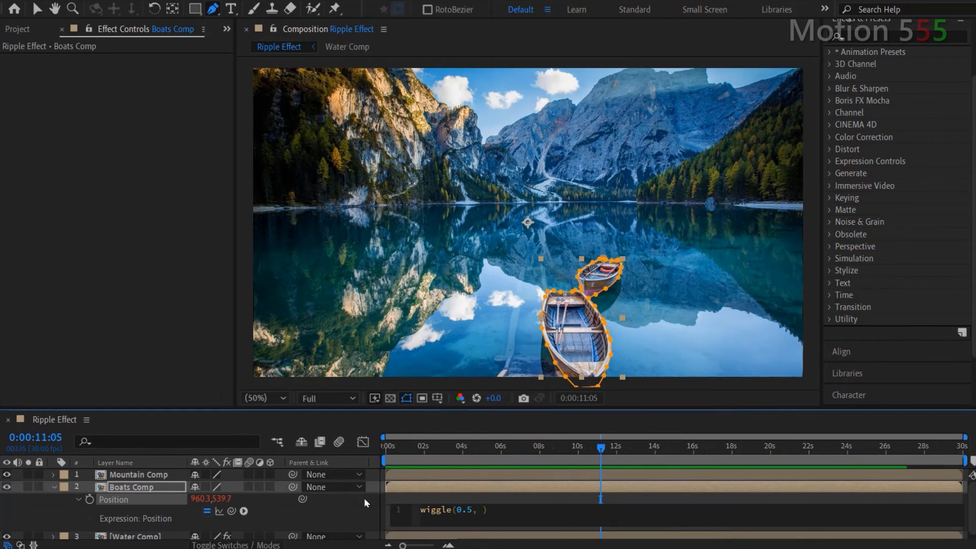
type("3")
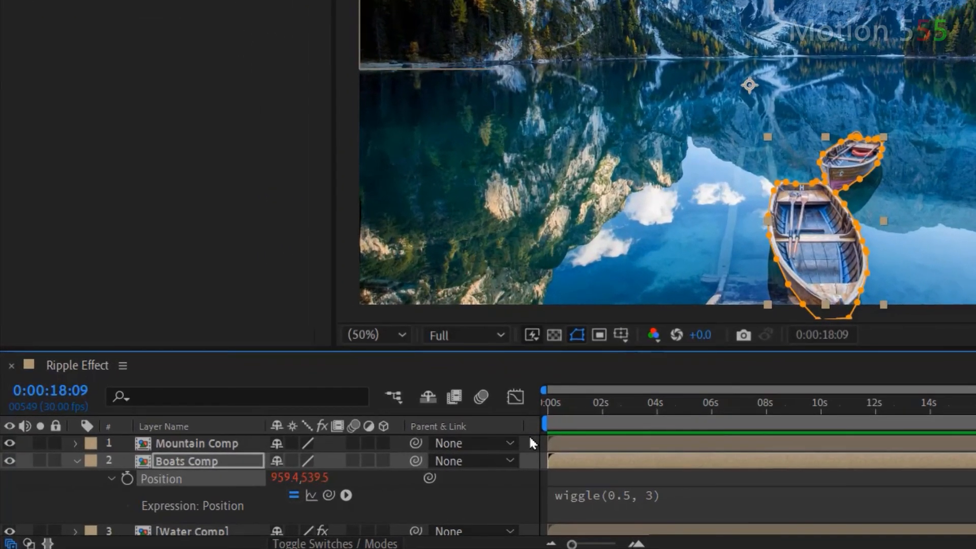
Feather Mountain Comp's mask 60 px with 20 px expansion, then reveal Boats Comp's mask.
left_click(74, 444)
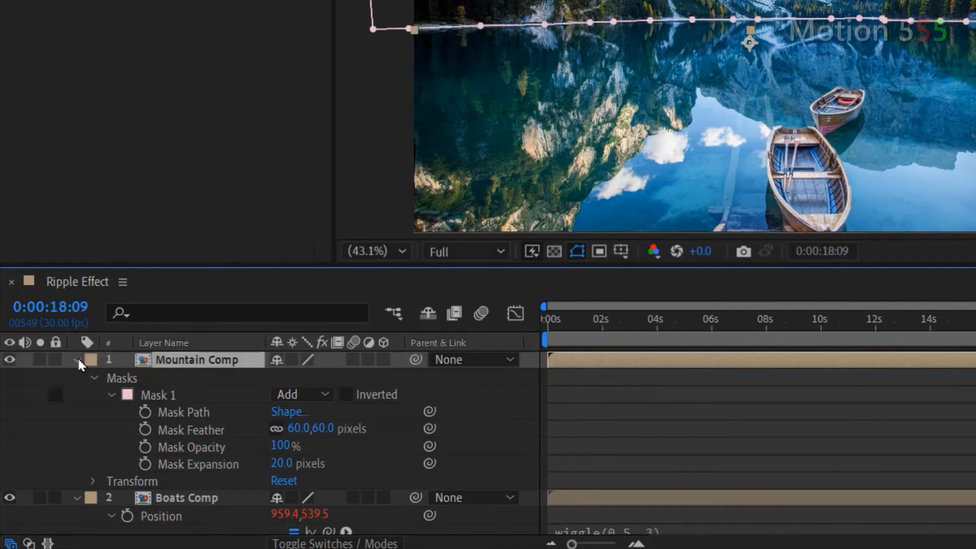
left_click(75, 360)
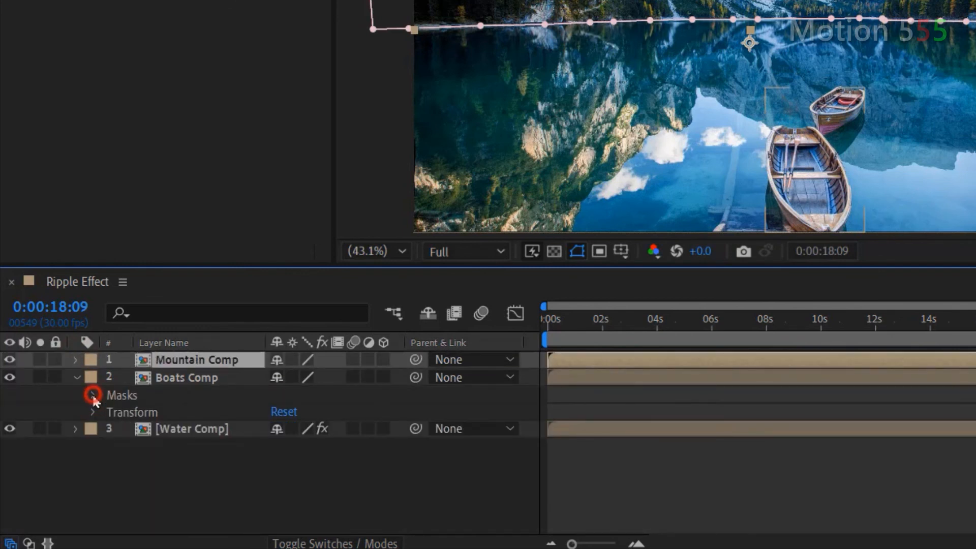
left_click(91, 394)
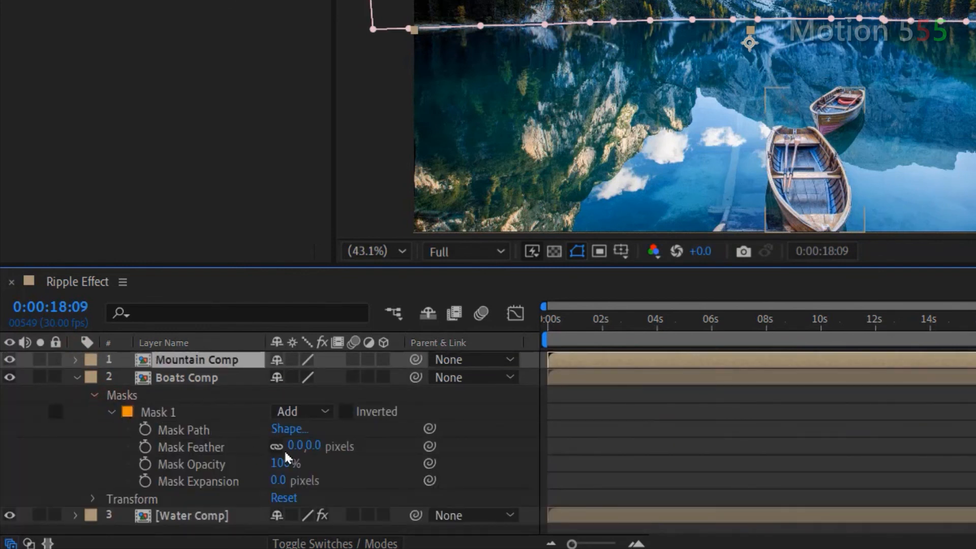